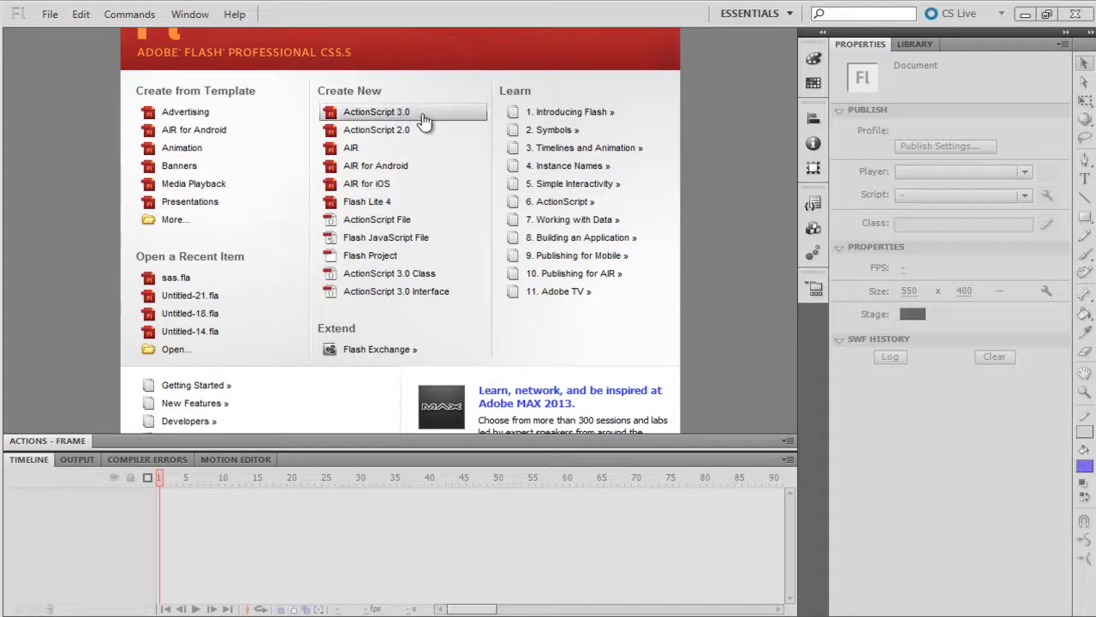
Step: Create a new ActionScript 3.0 document and draw a blue square just left of the stage
left_click(376, 111)
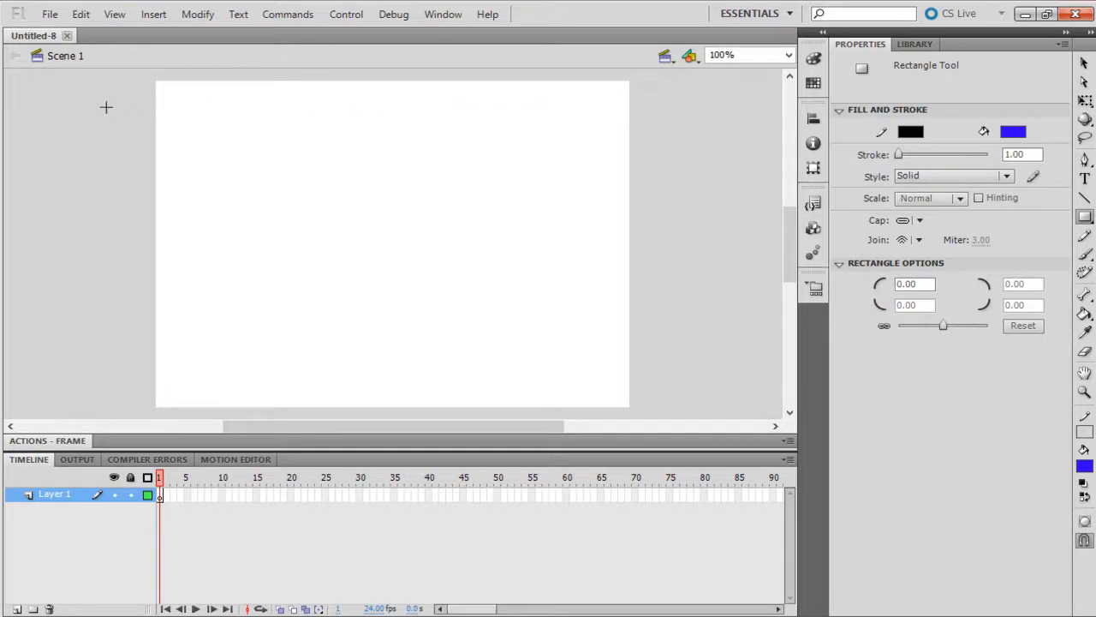
left_click_drag(106, 107, 135, 152)
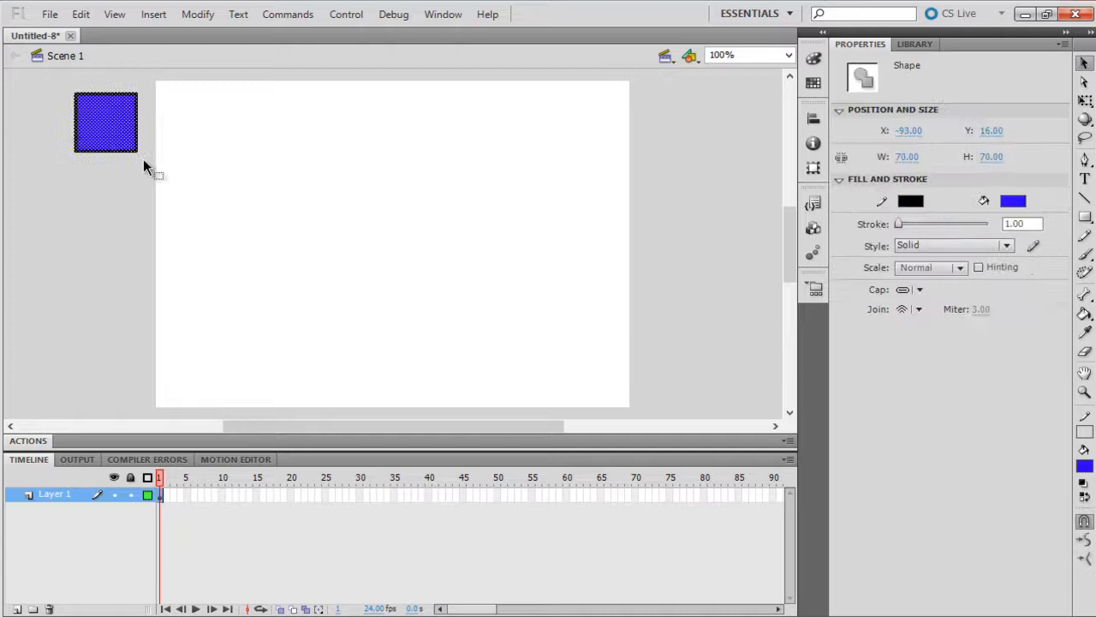
Step: Convert the square to movie clip 'grid' exported for ActionScript as class Grid, then add a second layer
right_click(105, 120)
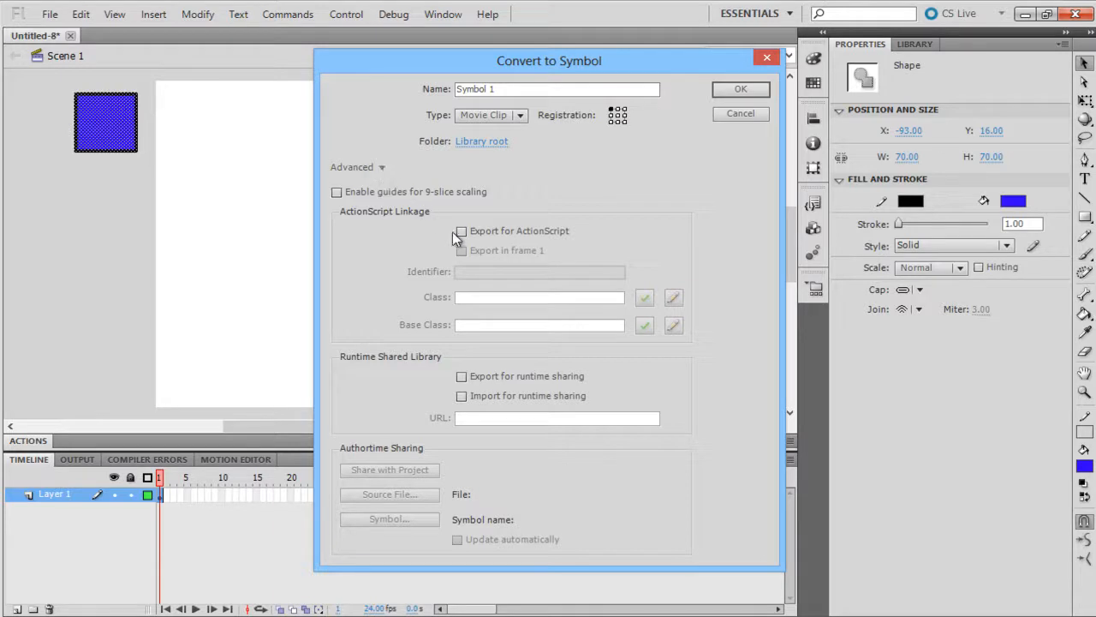
left_click(462, 230)
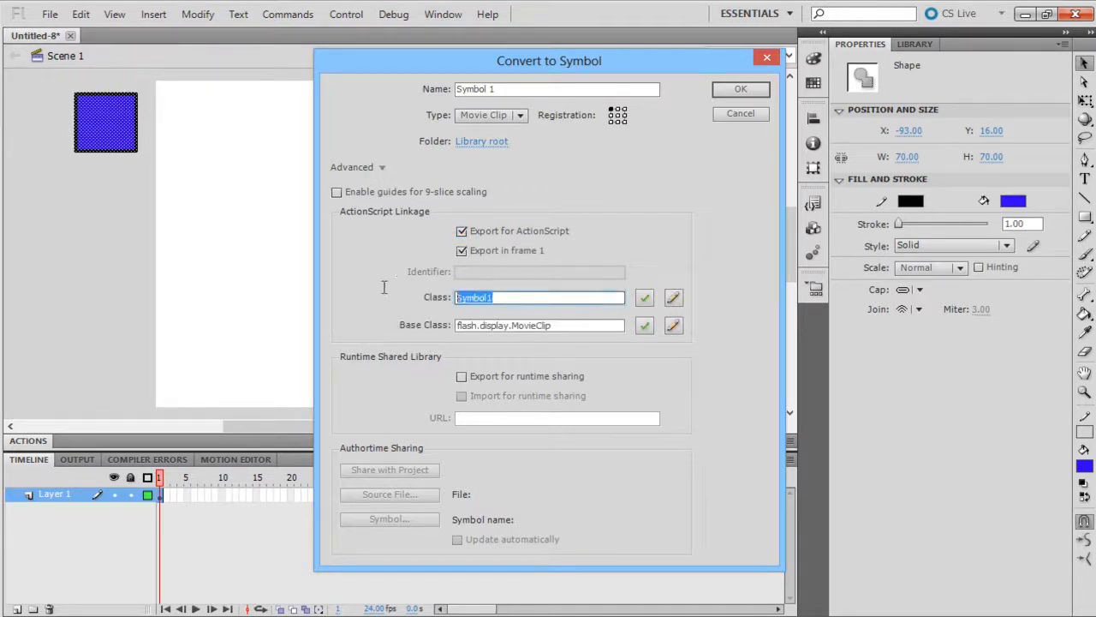
type("Grid")
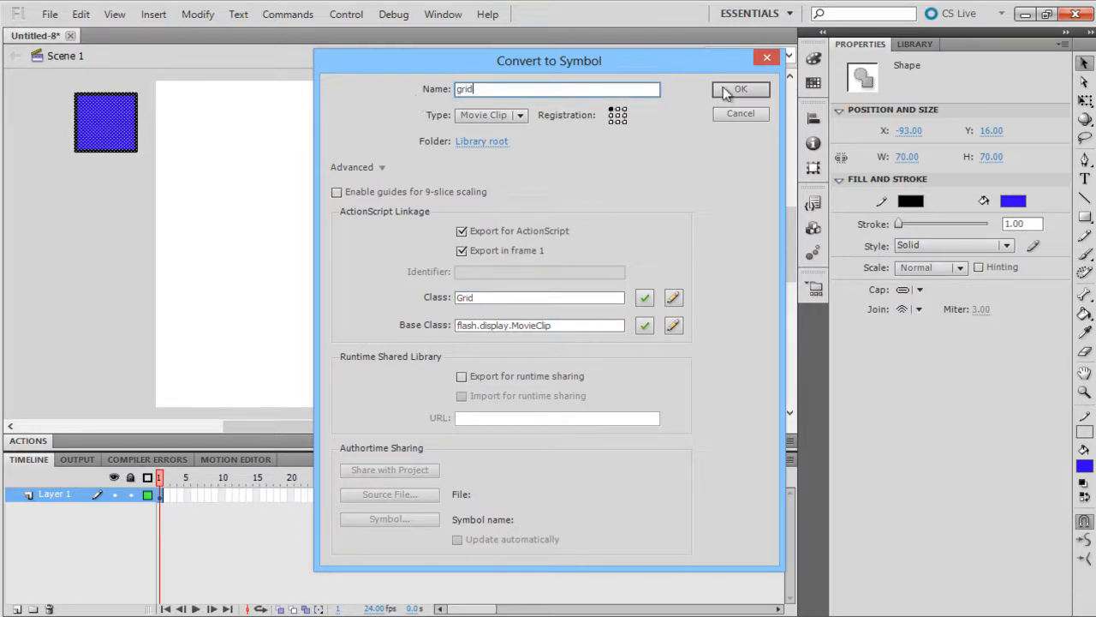
left_click(740, 90)
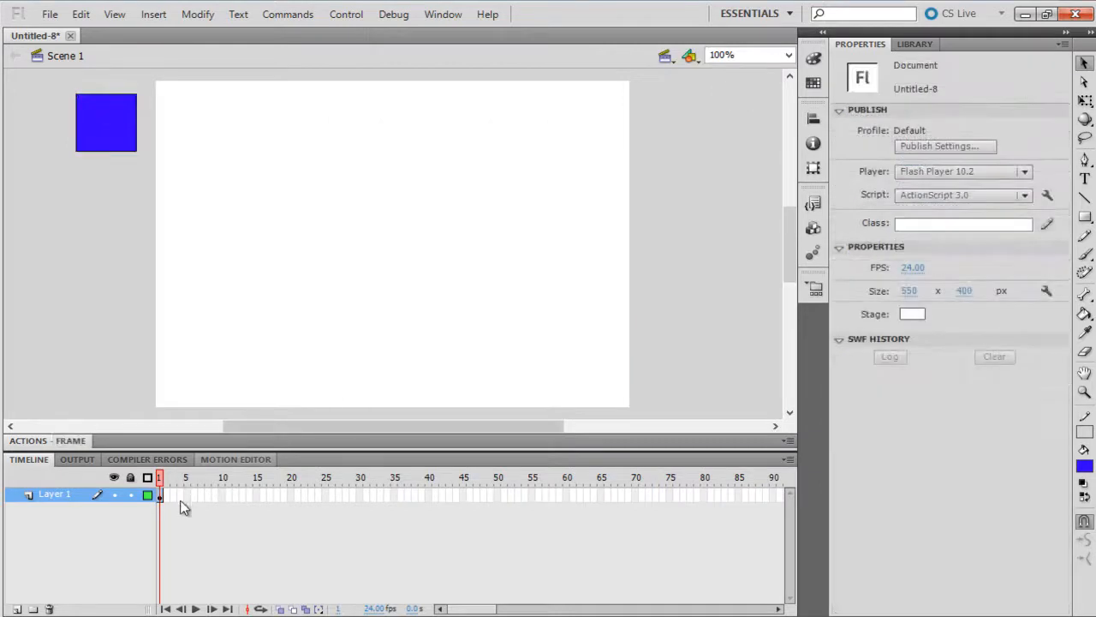
left_click(13, 608)
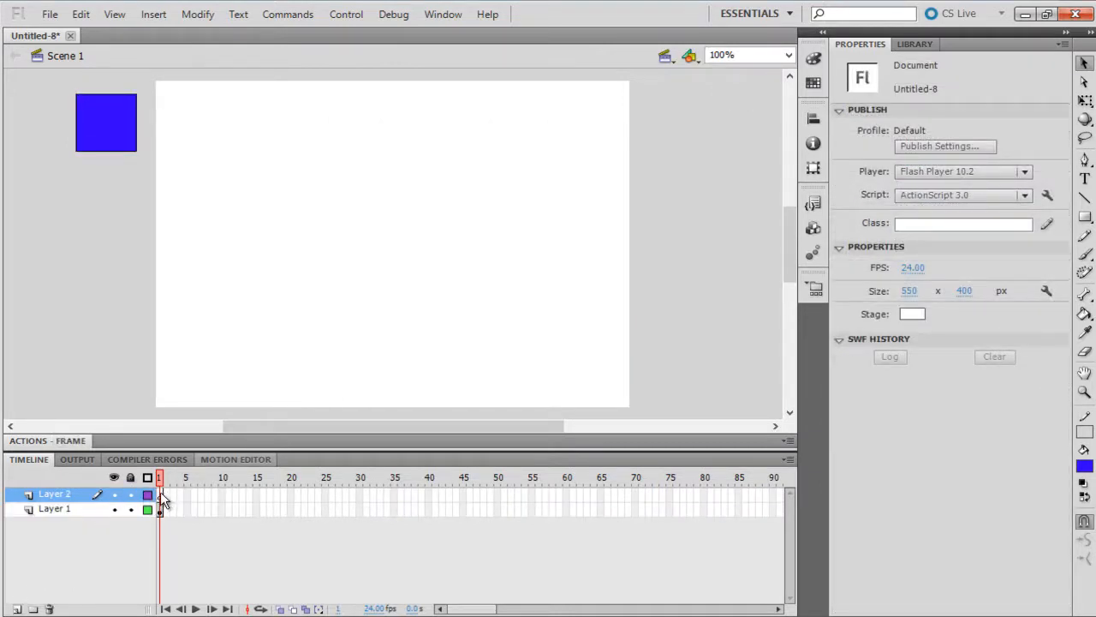
left_click(160, 493)
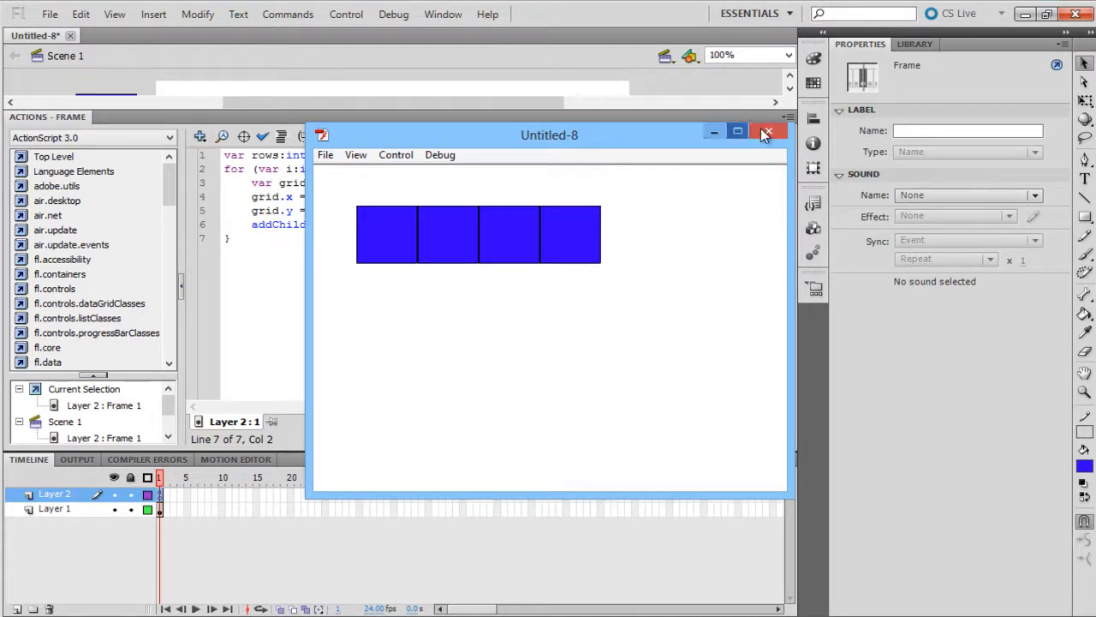
left_click(766, 135)
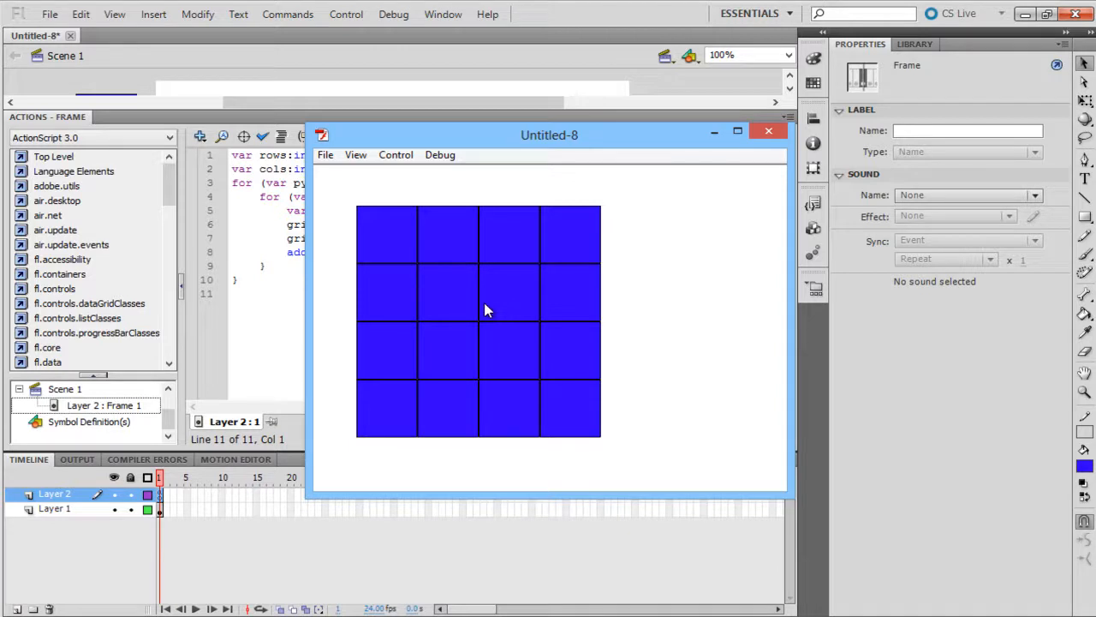
left_click(769, 130)
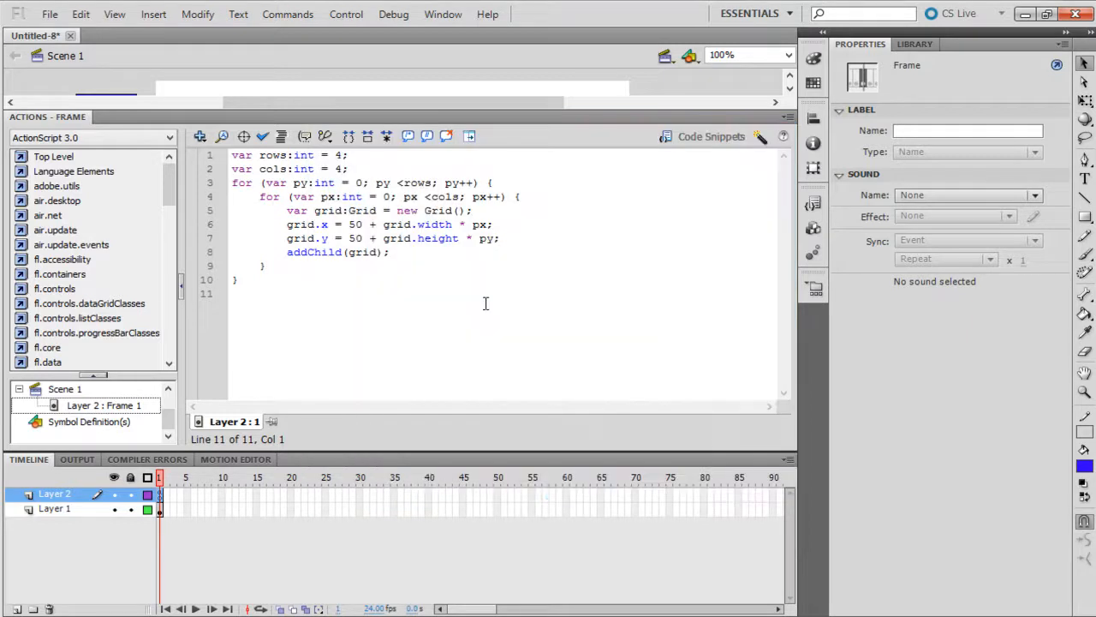